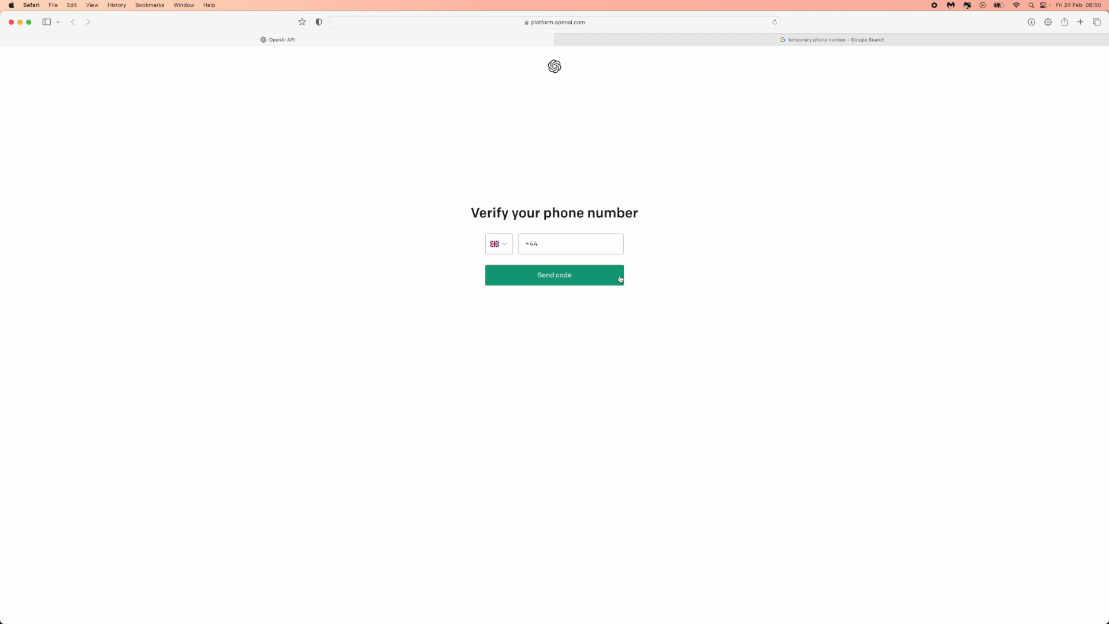
mouse_move(625, 376)
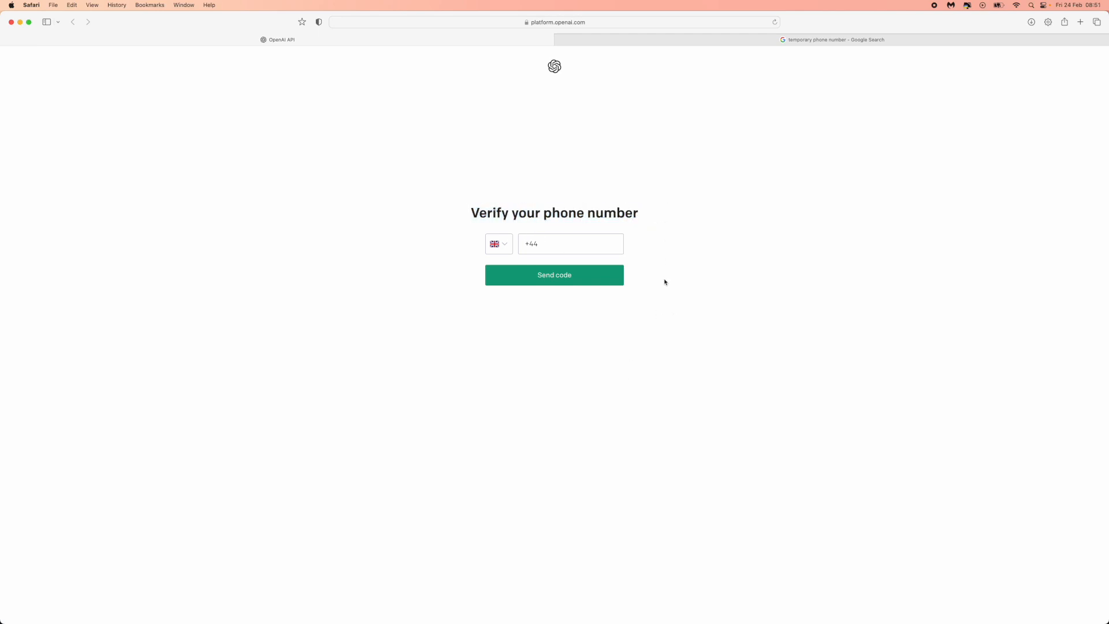
mouse_move(469, 222)
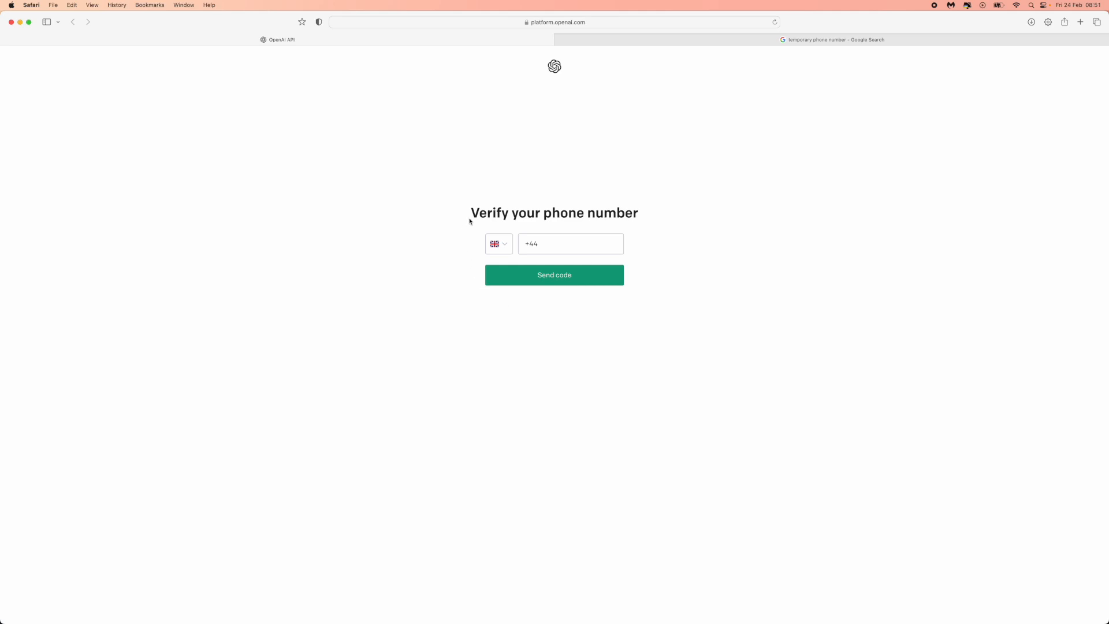
mouse_move(471, 218)
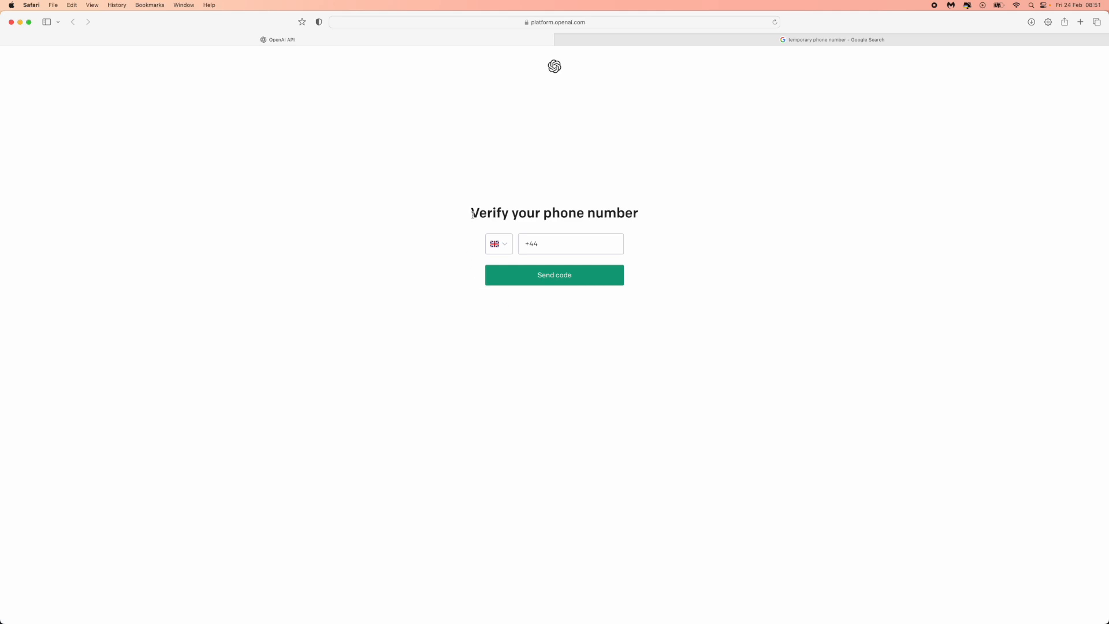
mouse_move(602, 423)
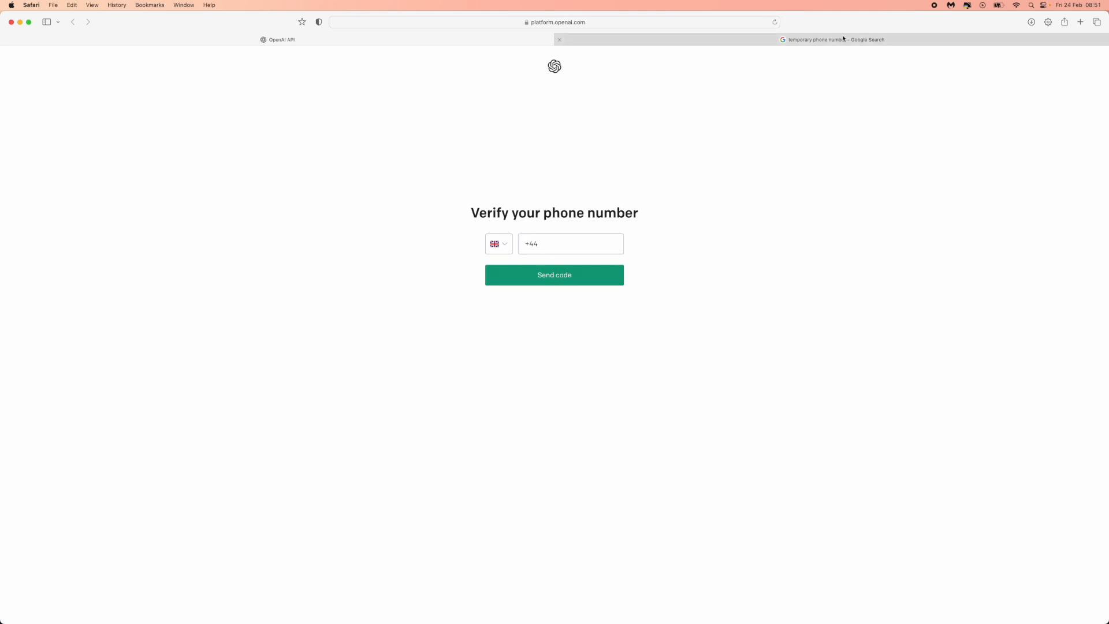
- Switch back to the Google results for 'temporary phone number'
click(833, 40)
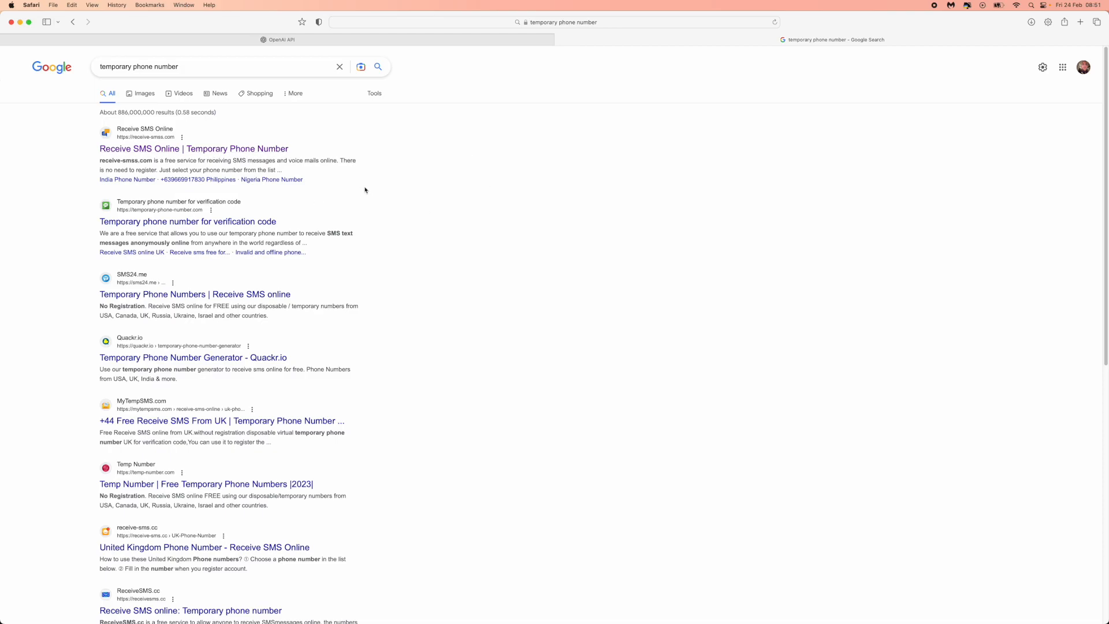
mouse_move(189, 145)
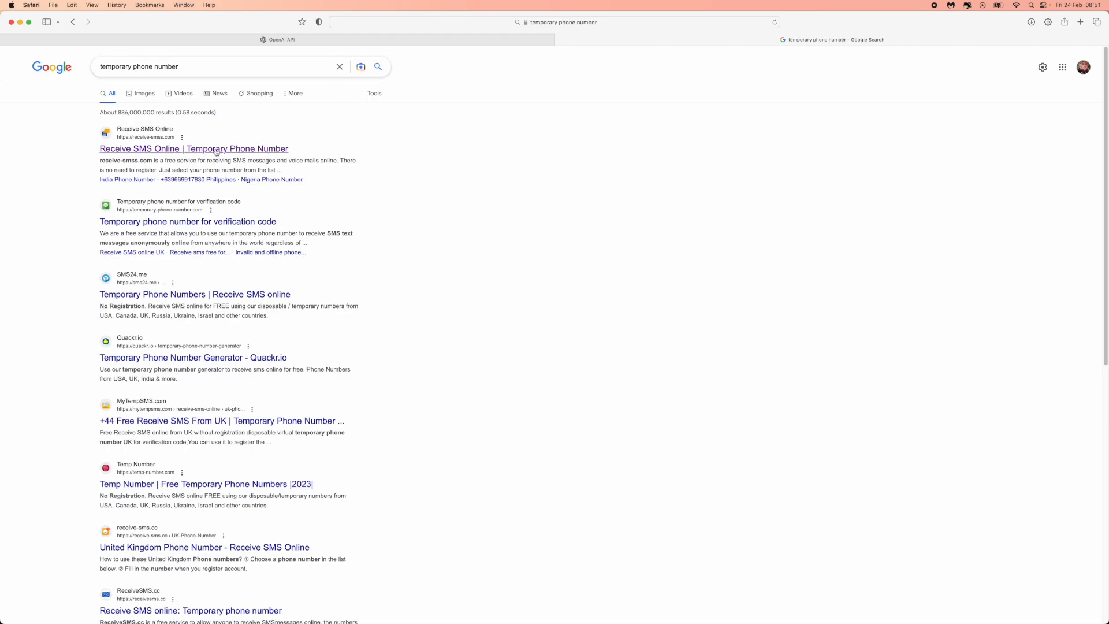
- Go to the Receive SMS Online result and look through its free numbers from the UK, US, Canada, Ukraine and more
click(194, 149)
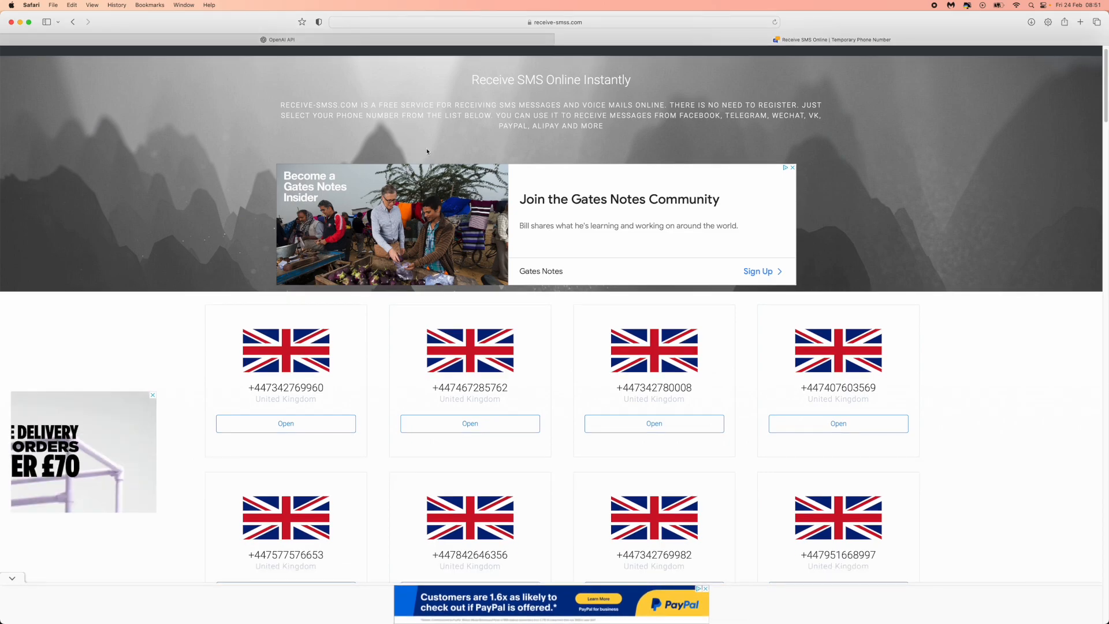
scroll(down, 3)
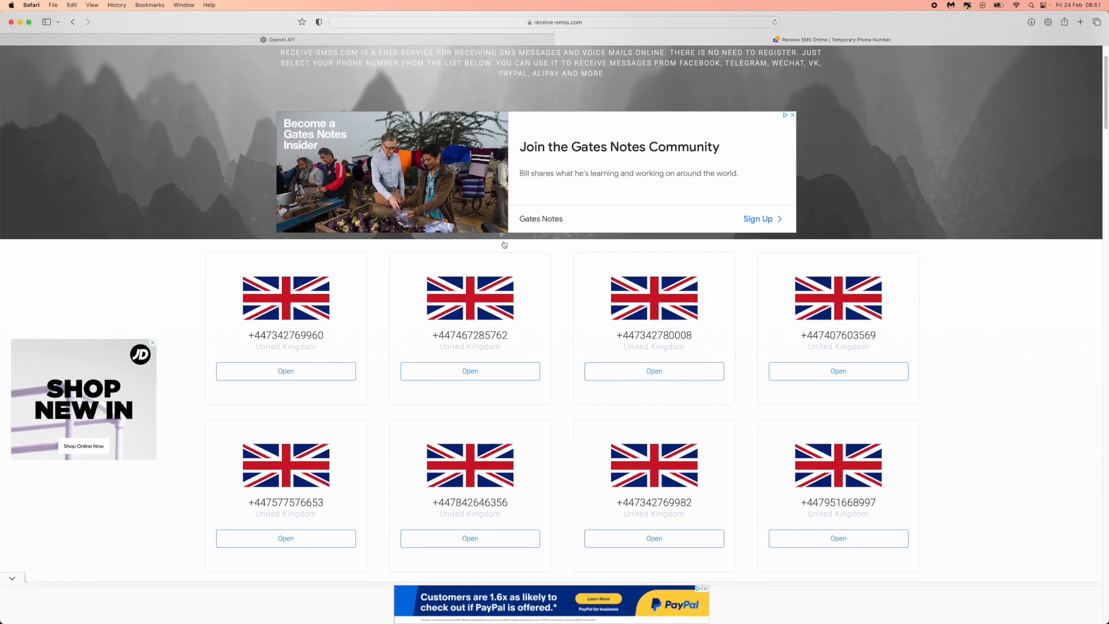
scroll(down, 3)
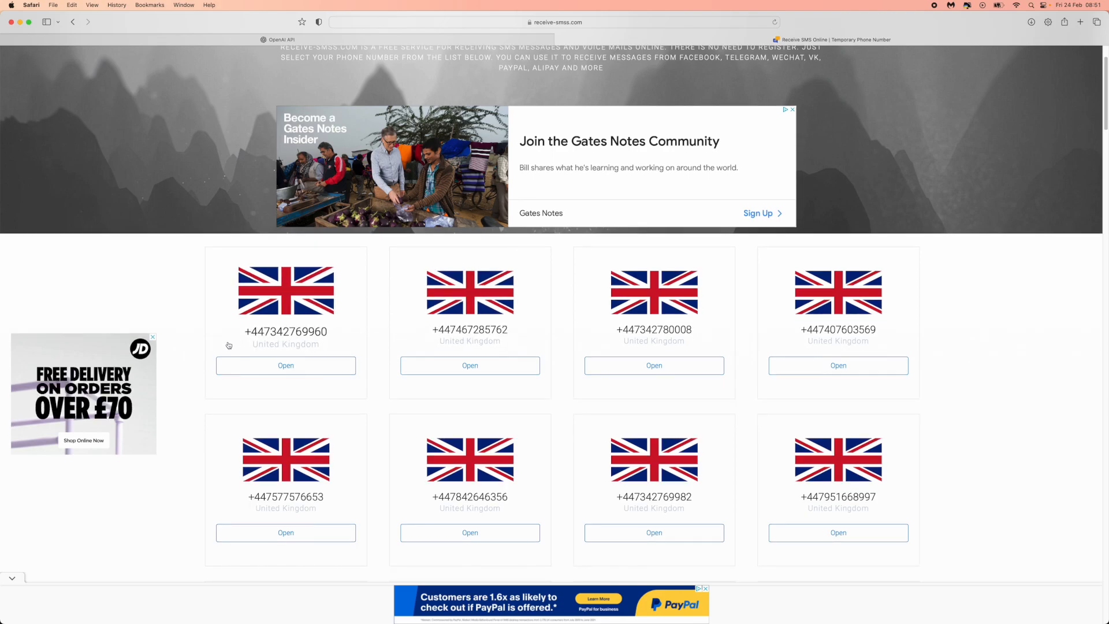
scroll(down, 3)
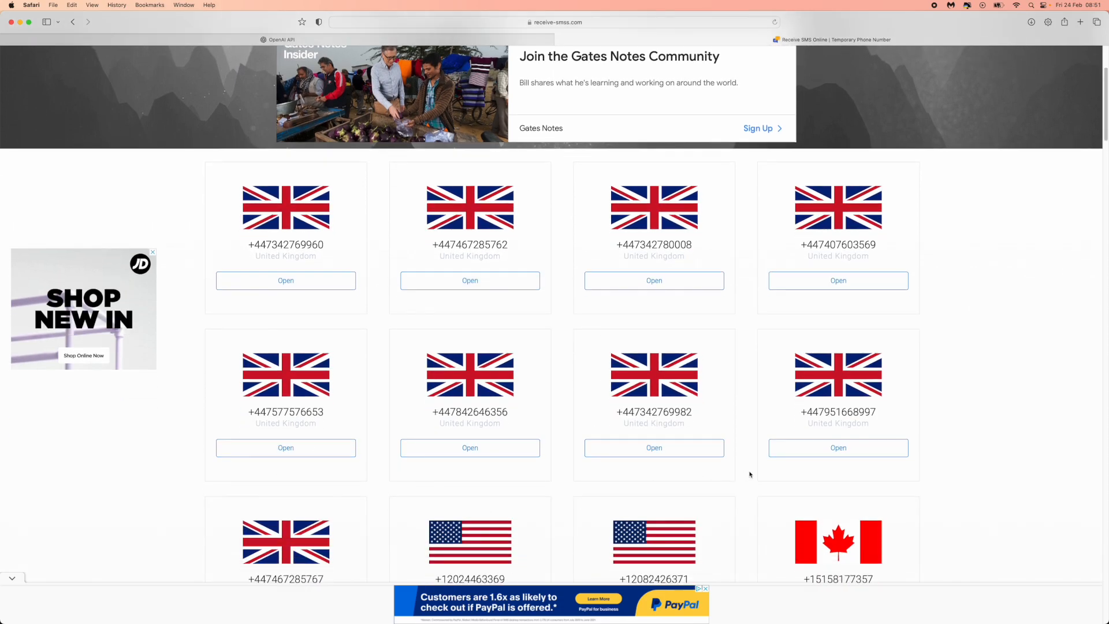
scroll(down, 3)
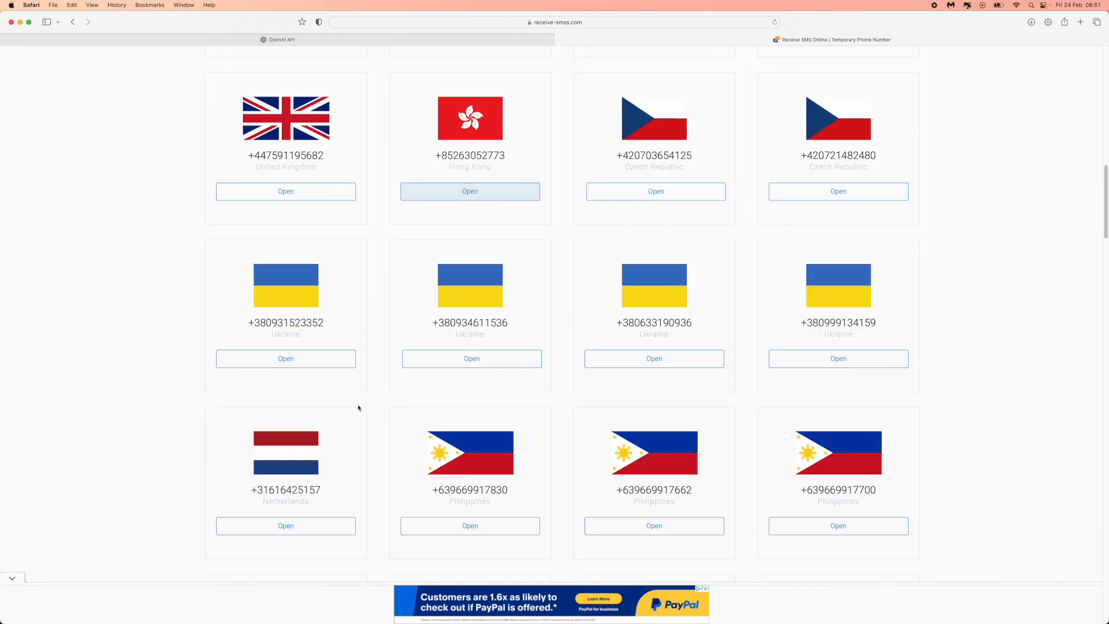
scroll(down, 3)
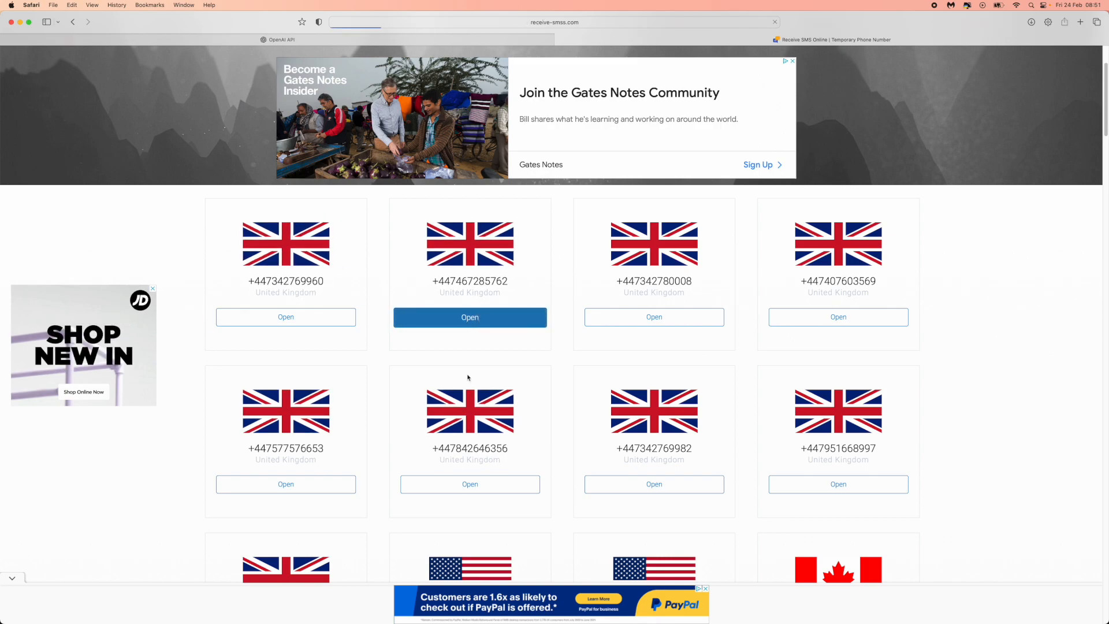
click(470, 317)
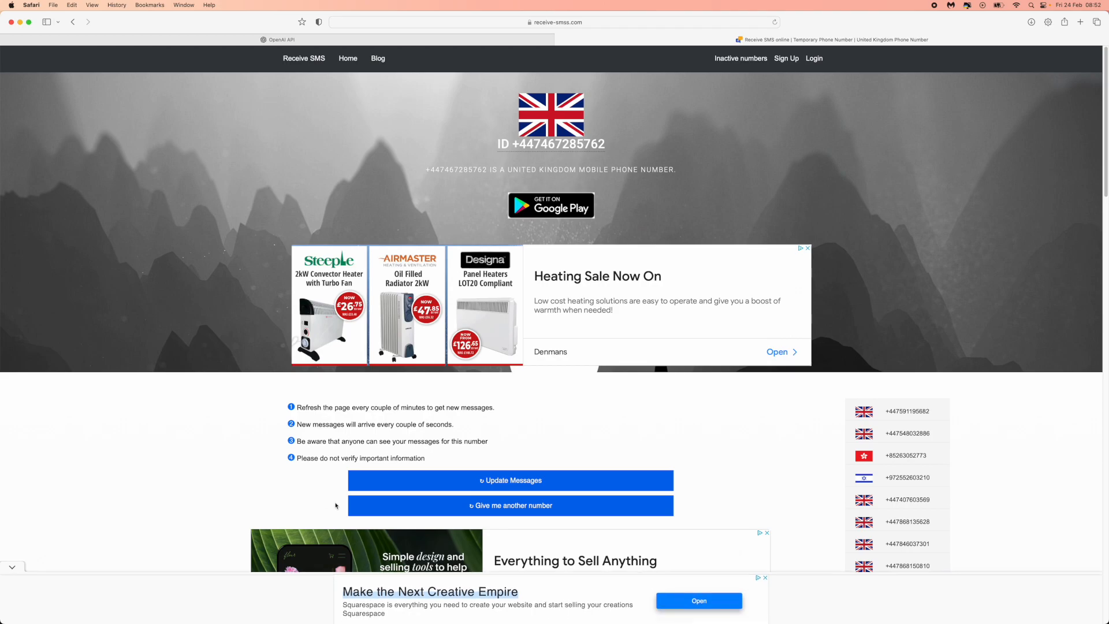
mouse_move(551, 144)
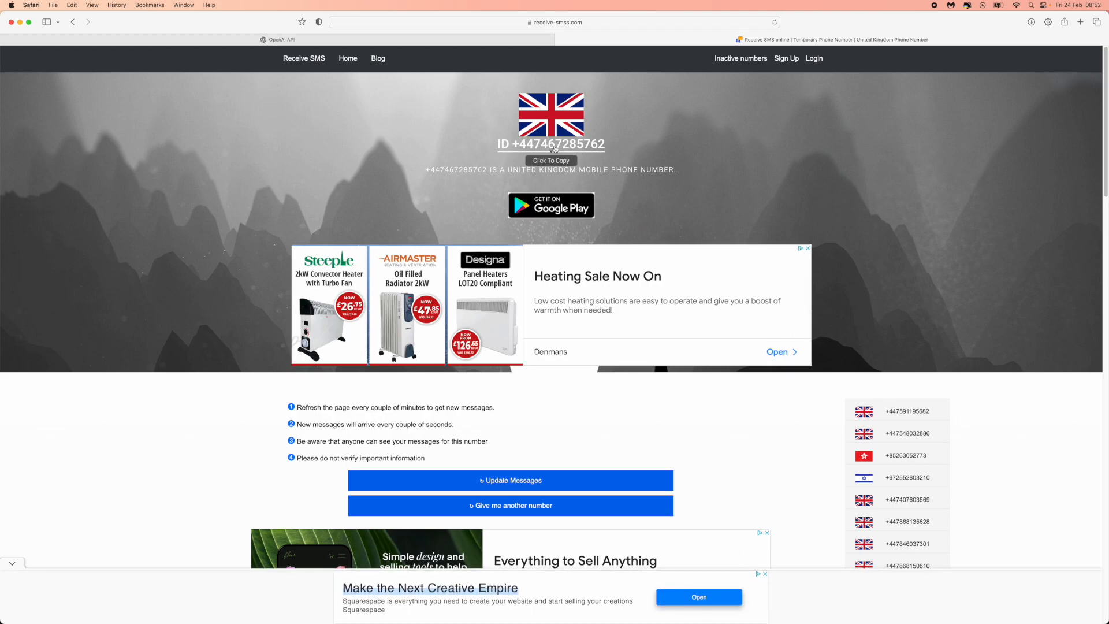
click(551, 144)
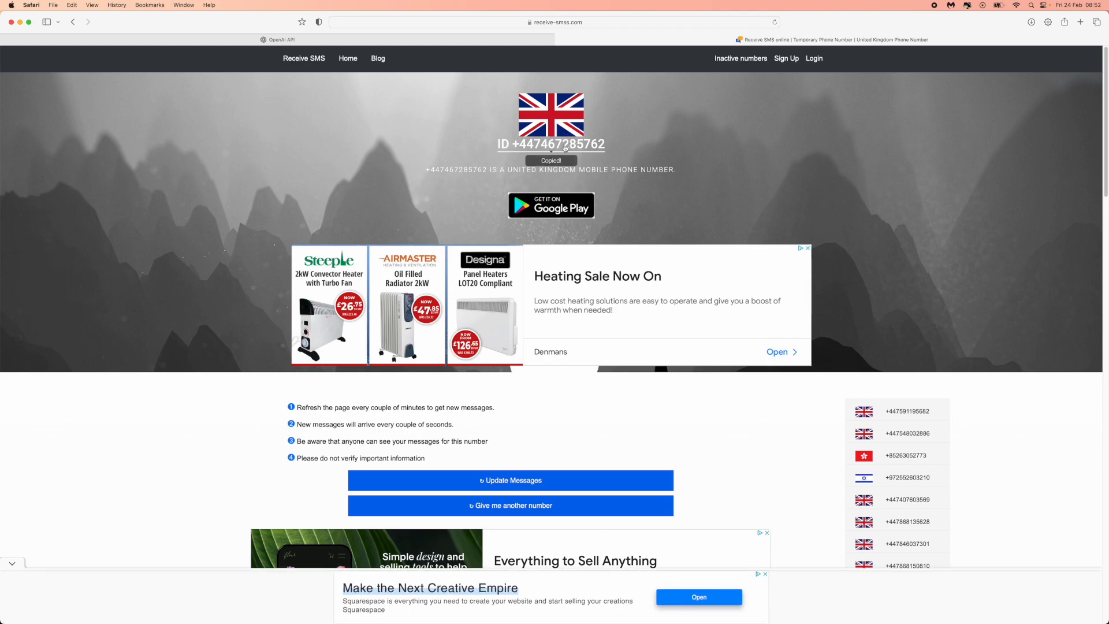
scroll(down, 3)
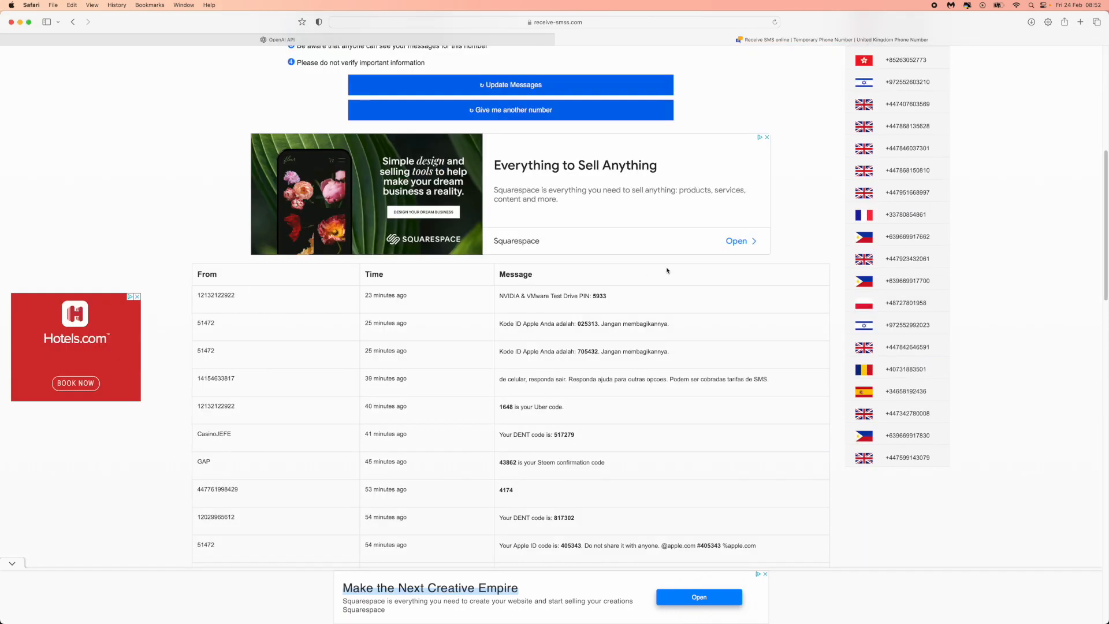
mouse_move(420, 318)
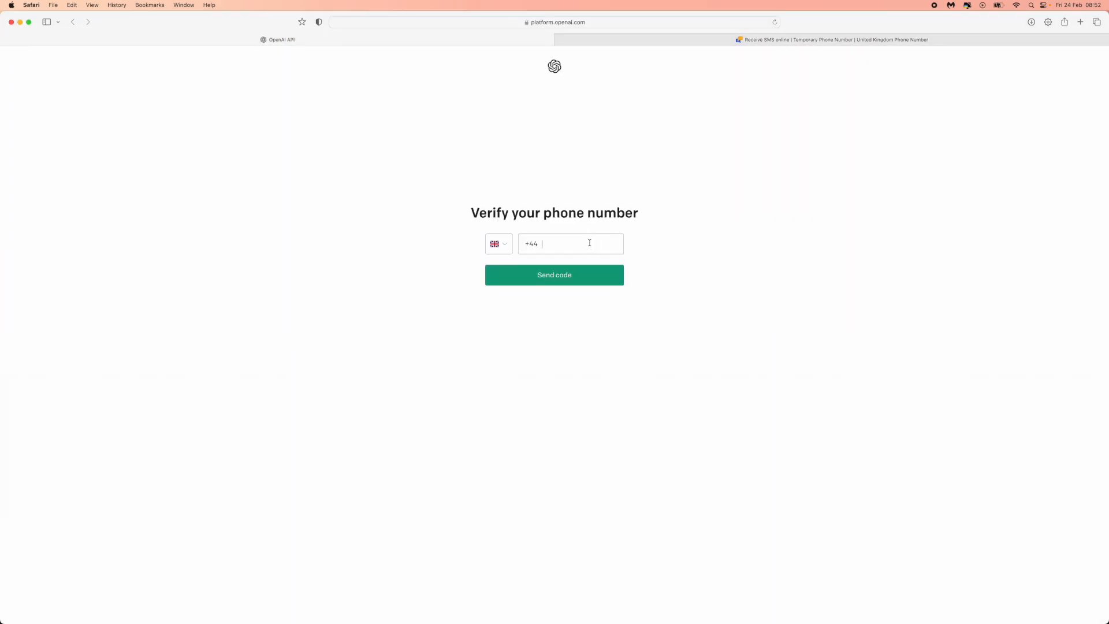
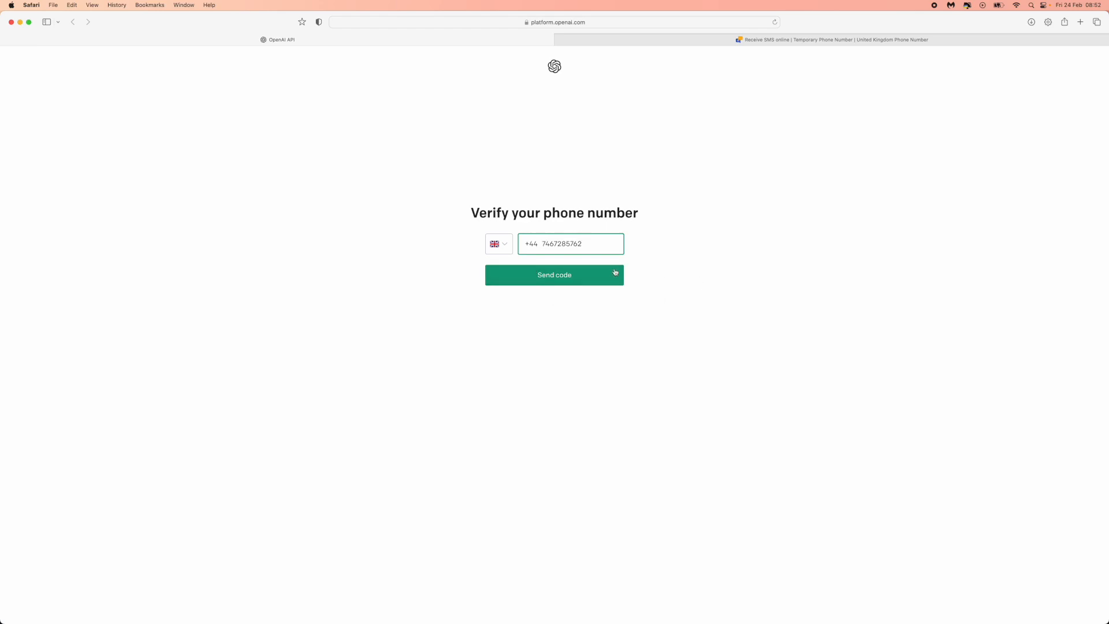
mouse_move(463, 299)
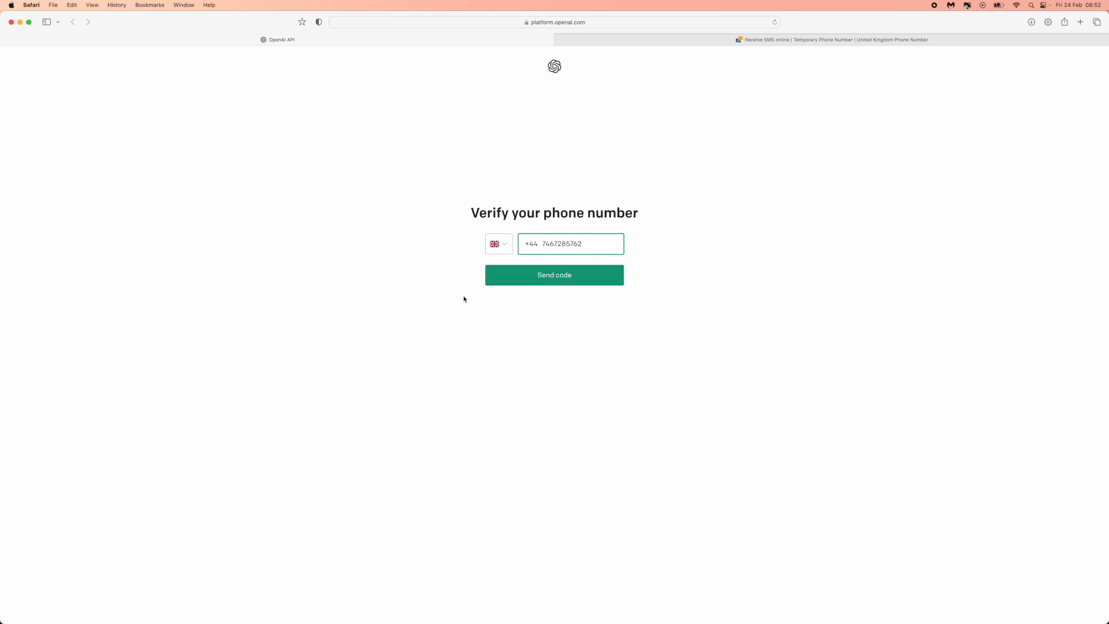